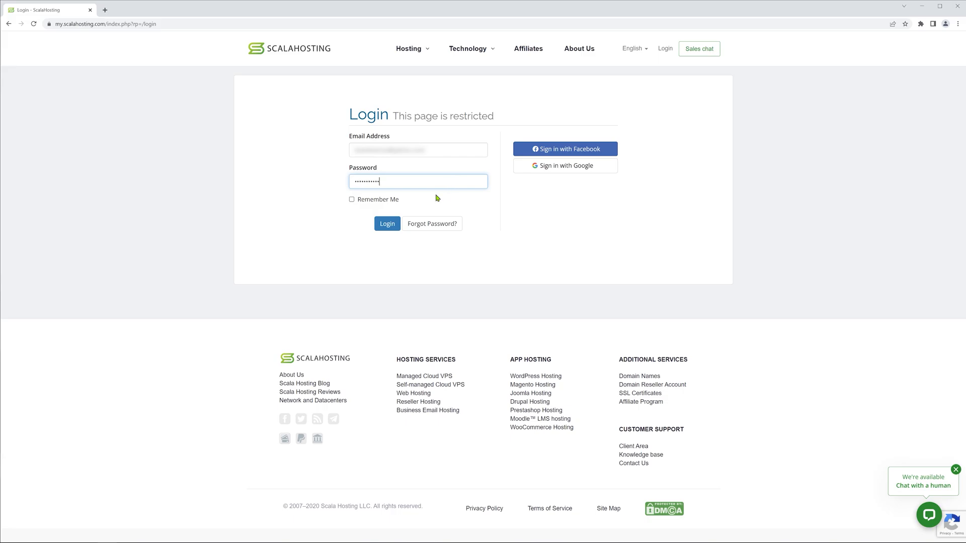
Log in to the ScalaHosting Client Area, then into the SPanel admin dashboard
left_click(387, 223)
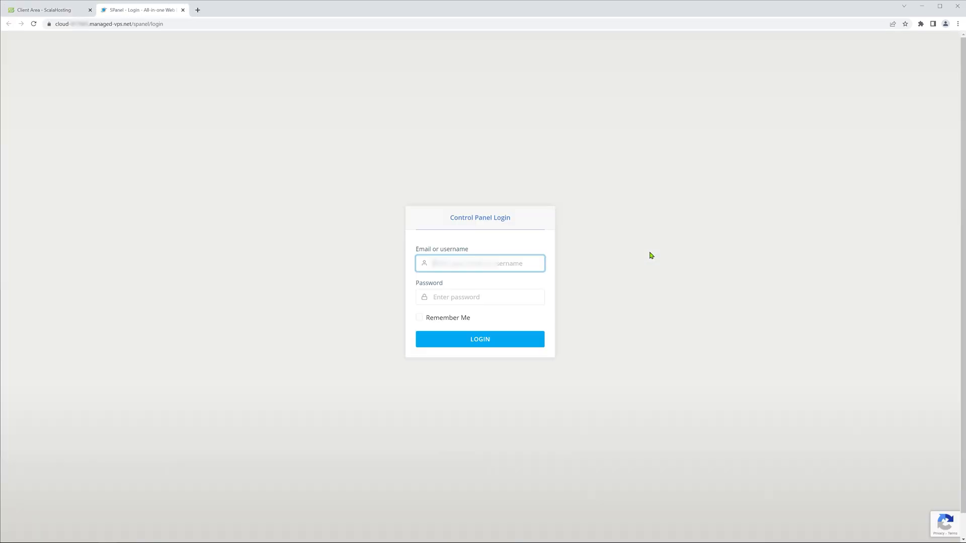
left_click(480, 338)
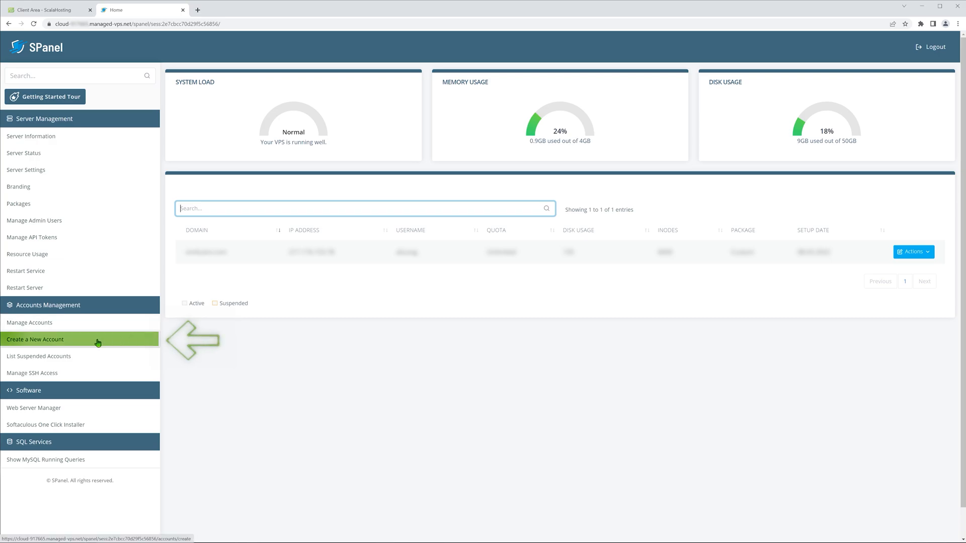
Create an SPanel hosting account for scalatuts.com and begin signing in to Namecheap
left_click(36, 340)
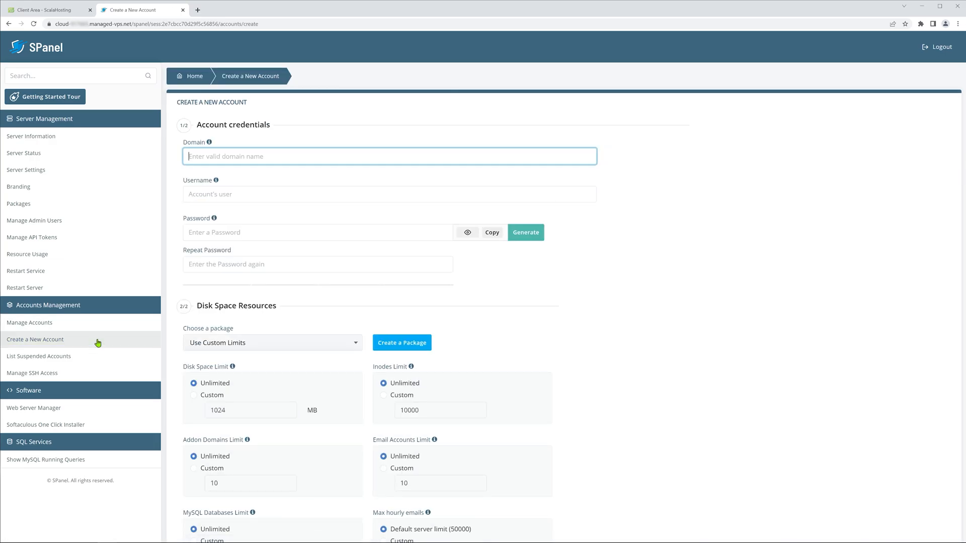
type("scalatuts")
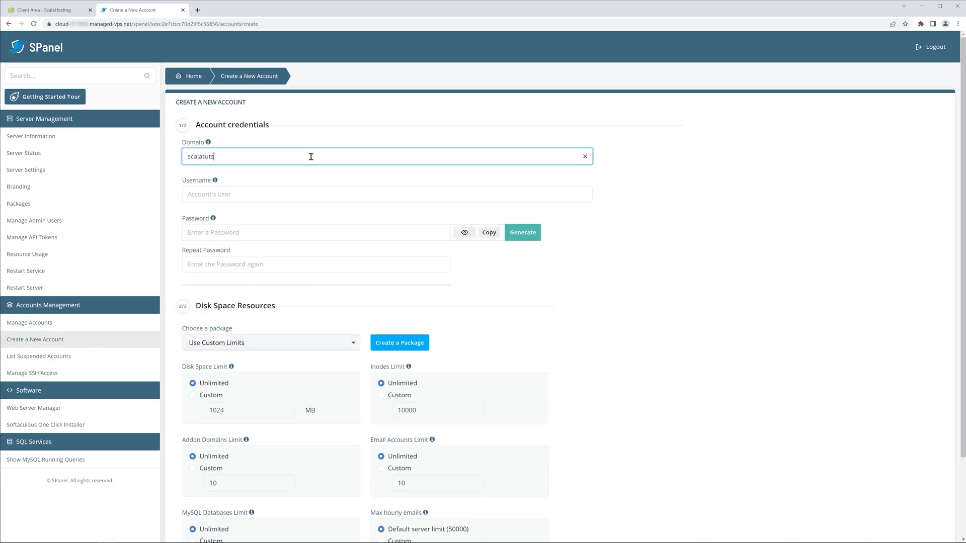
type(".com")
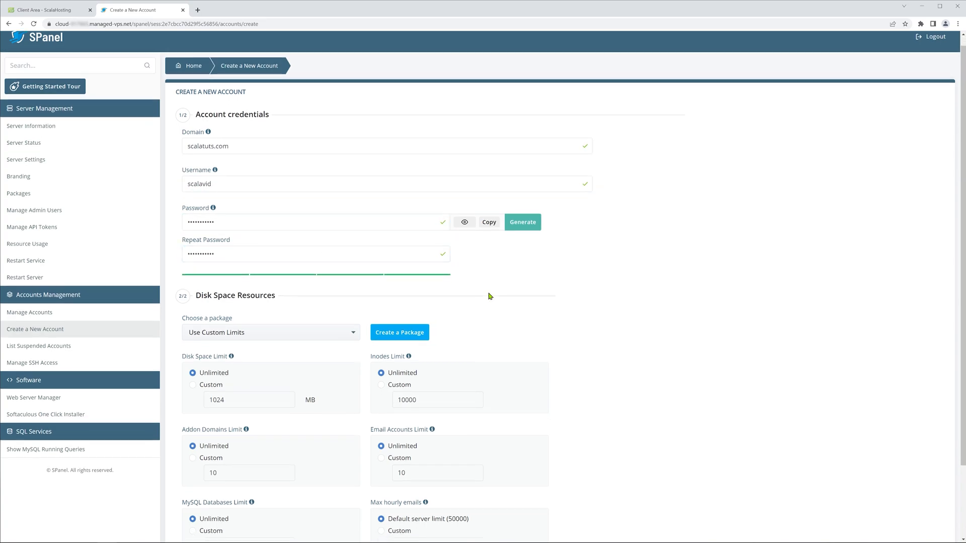
scroll("down", 3)
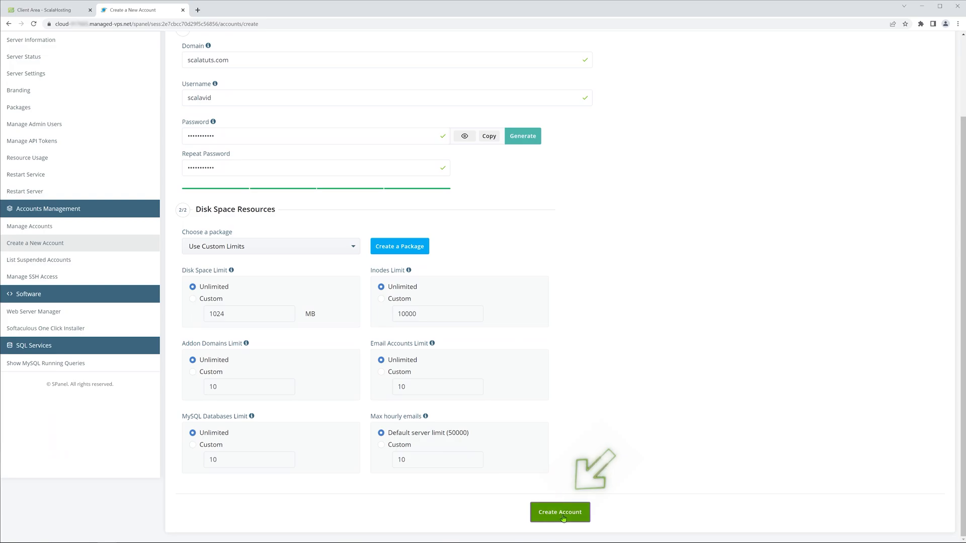
left_click(559, 512)
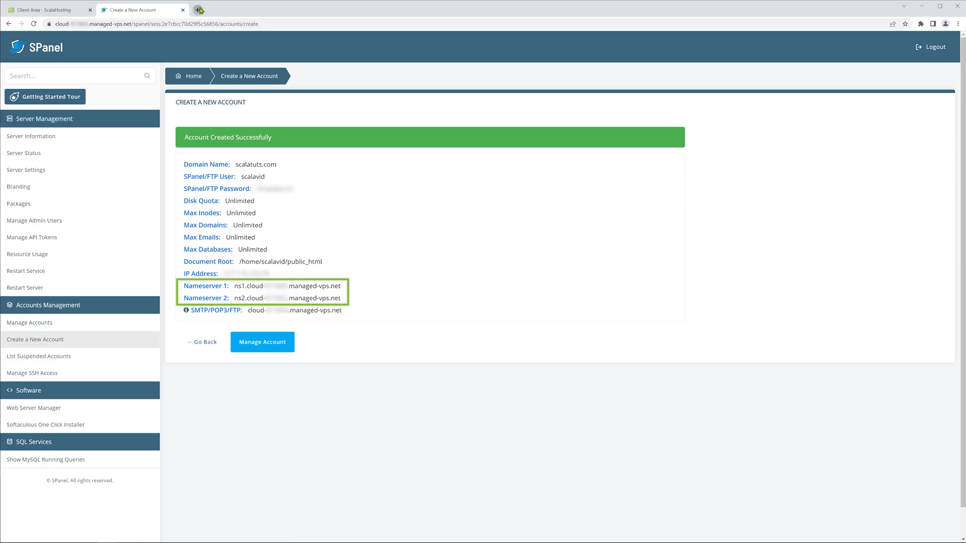
type("namecheap")
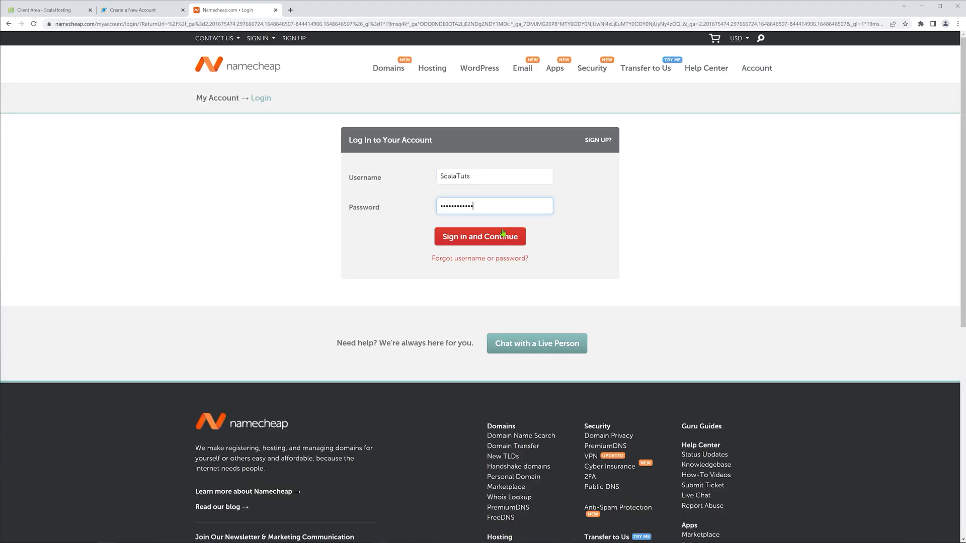
Sign in to Namecheap and open scalatuts.com's Advanced DNS host records
left_click(479, 236)
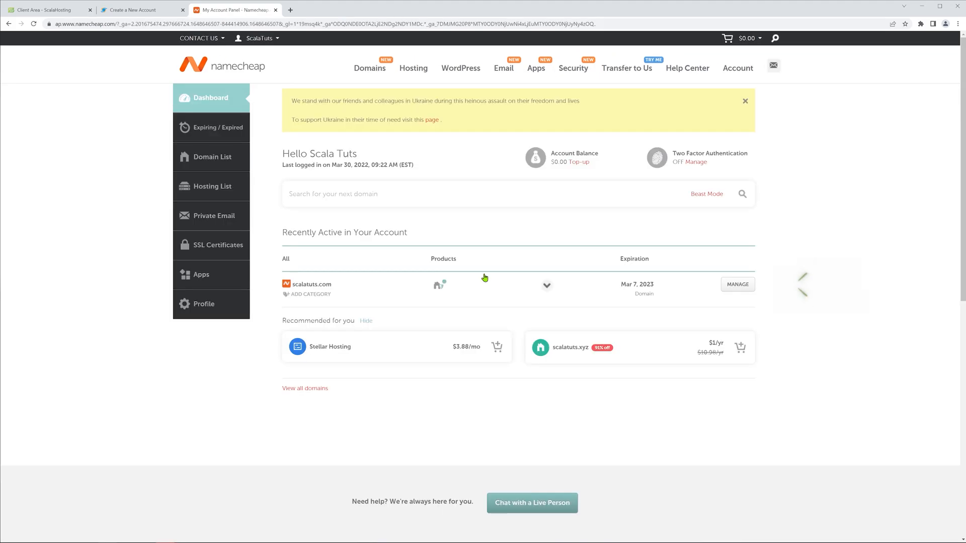
left_click(737, 283)
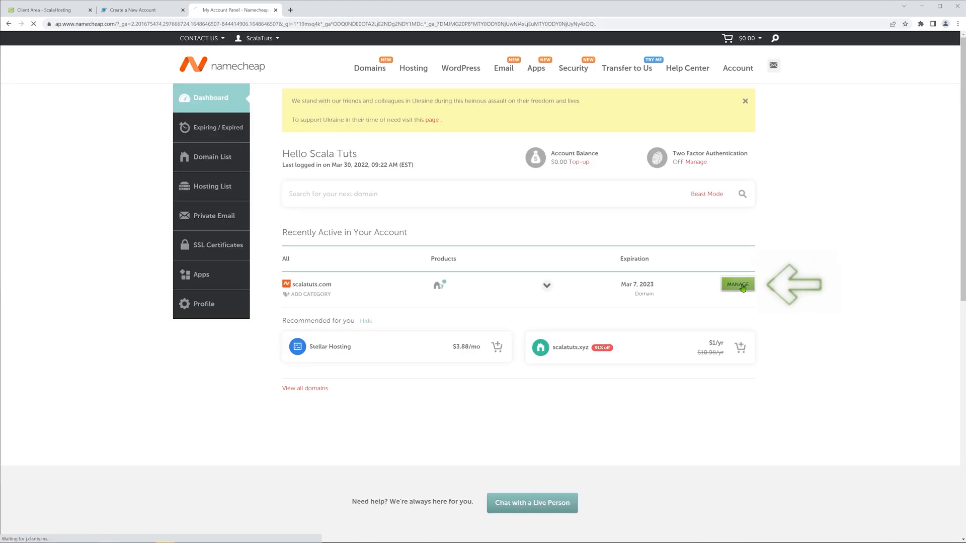
left_click(737, 284)
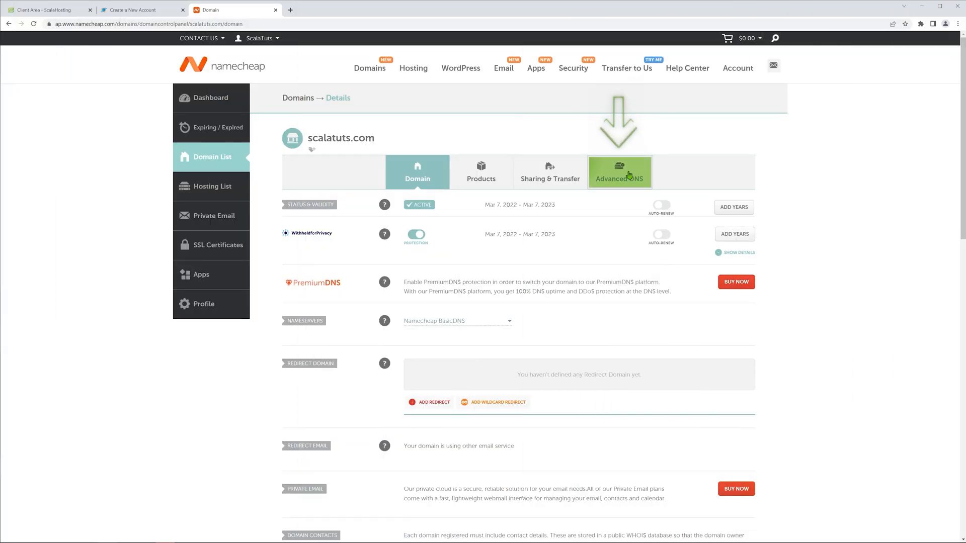
left_click(619, 175)
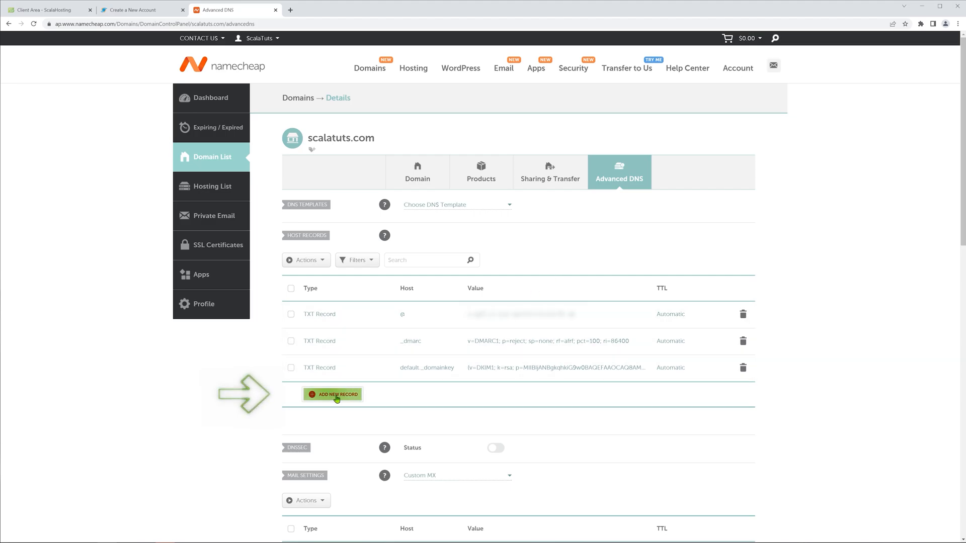
Add and save an A record with host @ pointing to the server IP
left_click(332, 395)
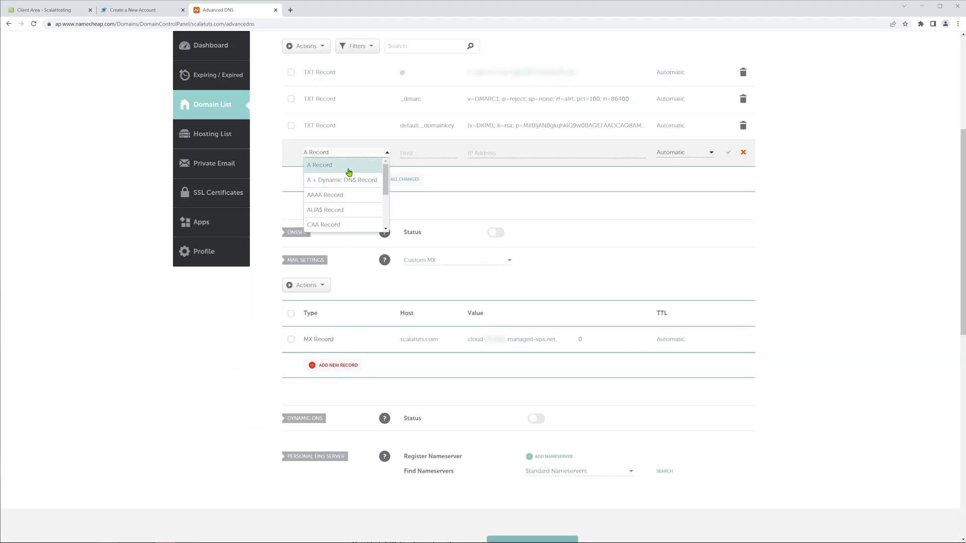
left_click(319, 165)
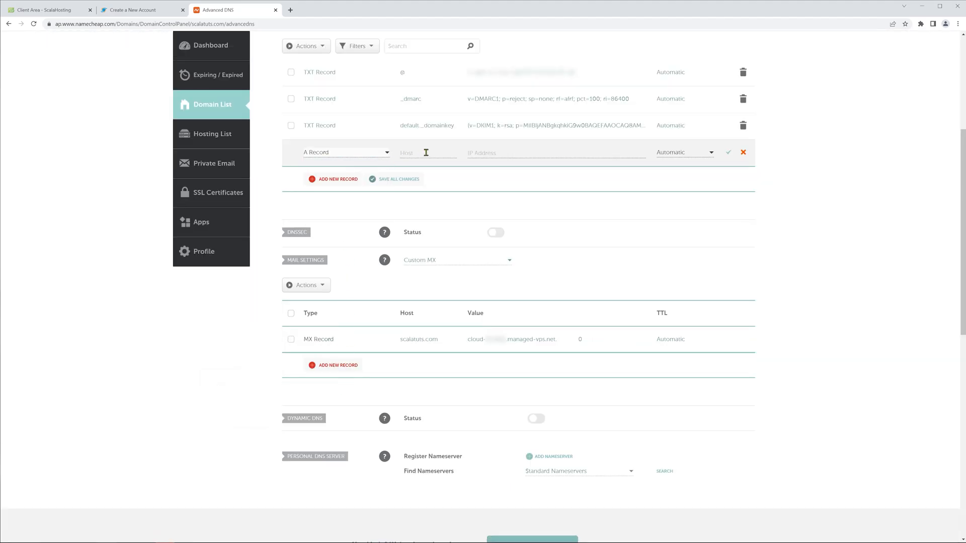
type("@")
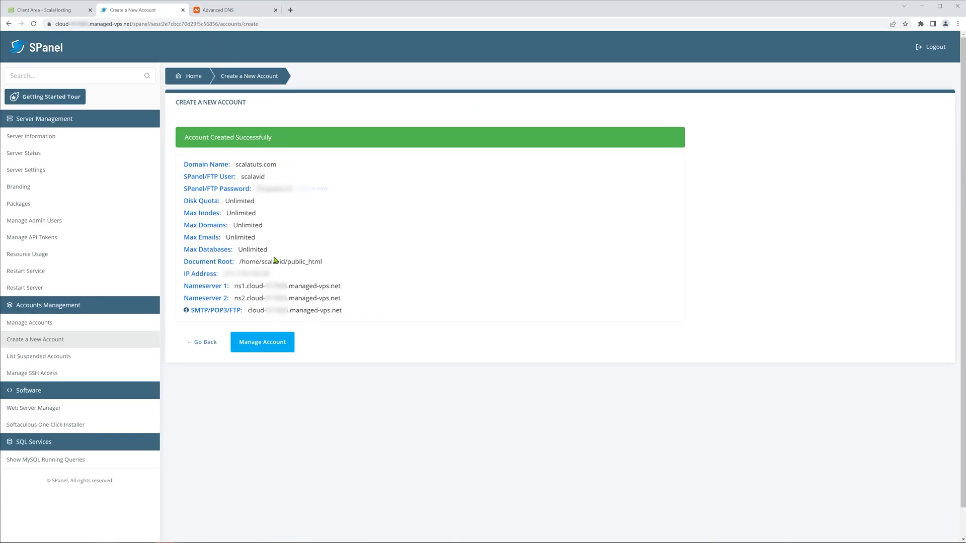
left_click(234, 10)
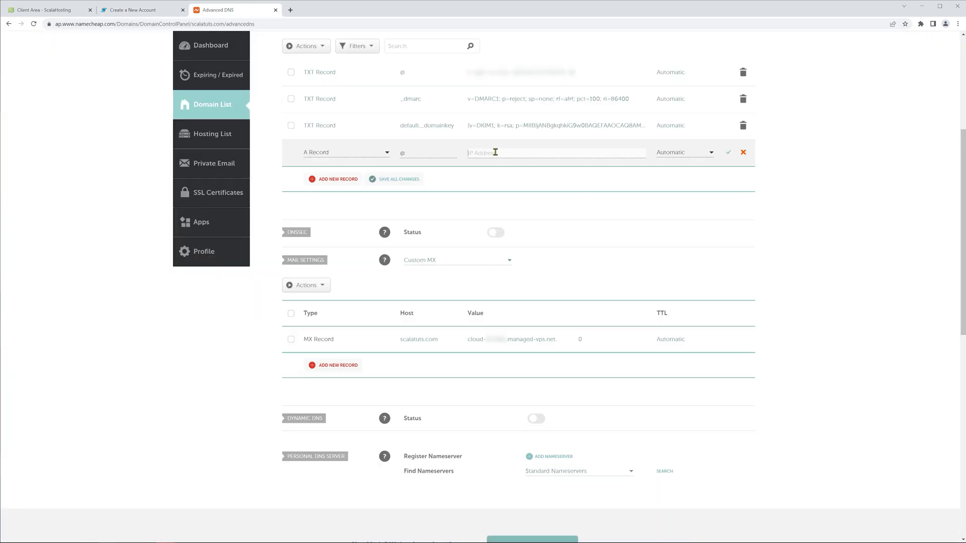
left_click(728, 152)
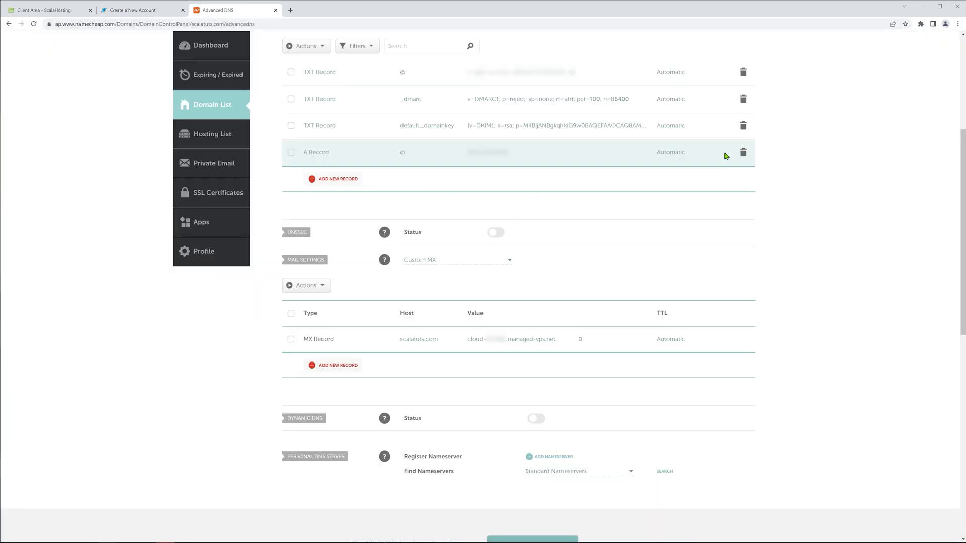
scroll("up", 3)
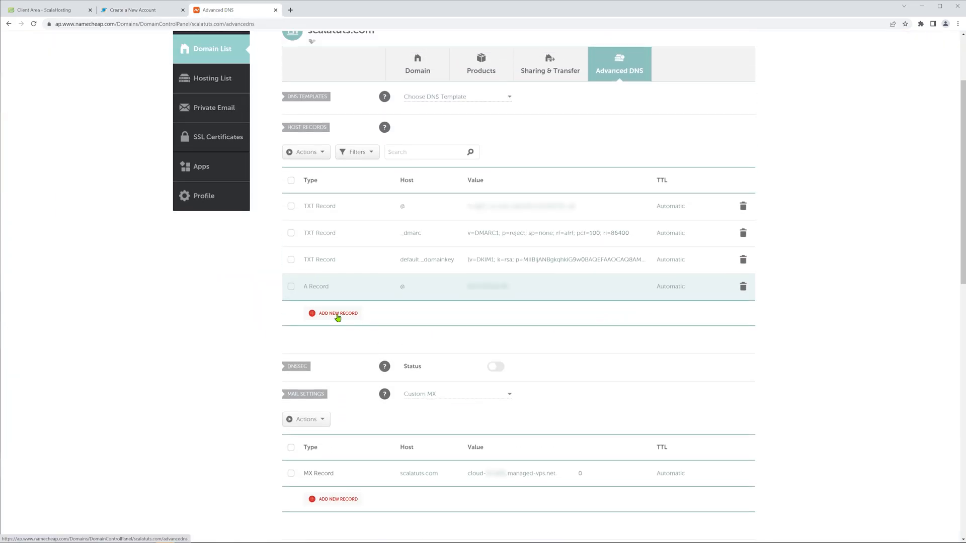
Add and save a CNAME record with host www targeting scalatuts.com
left_click(337, 314)
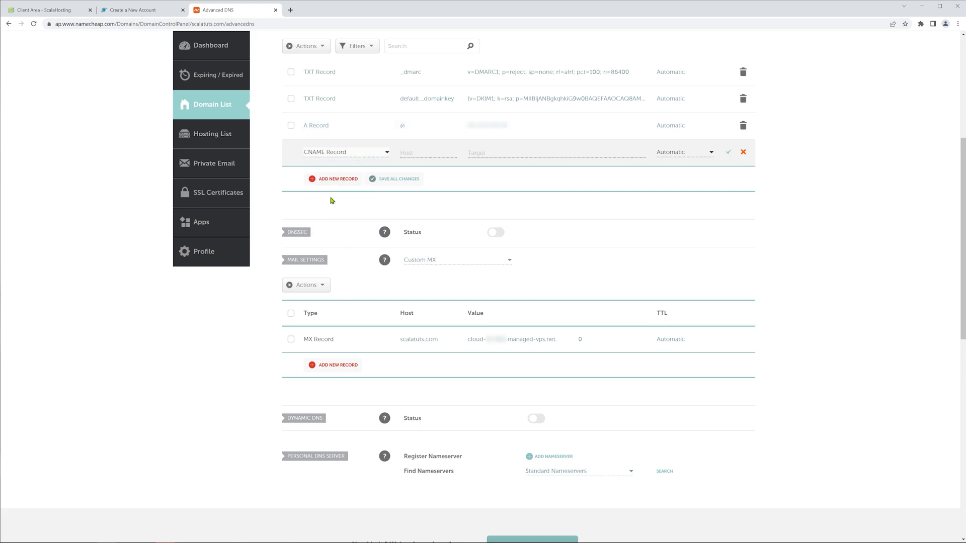
type("www")
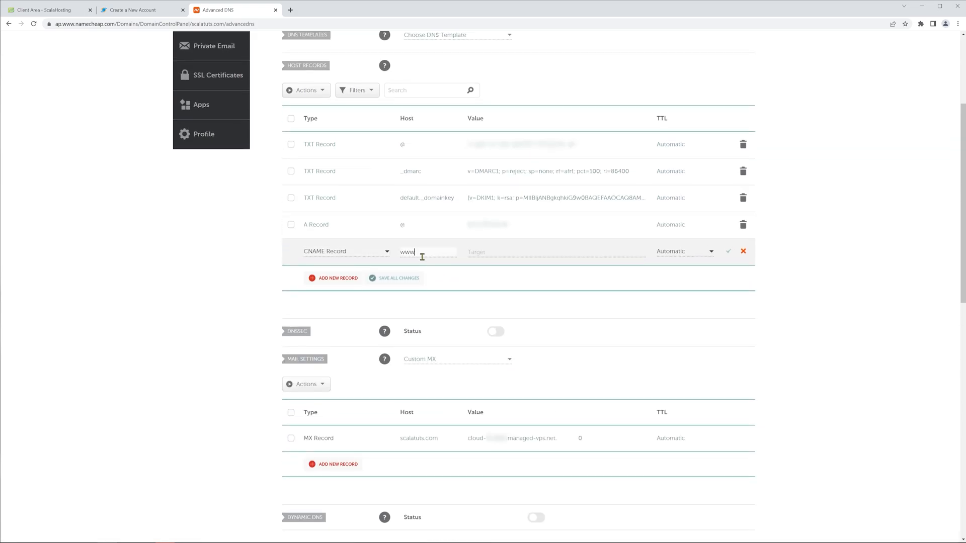
type("scala")
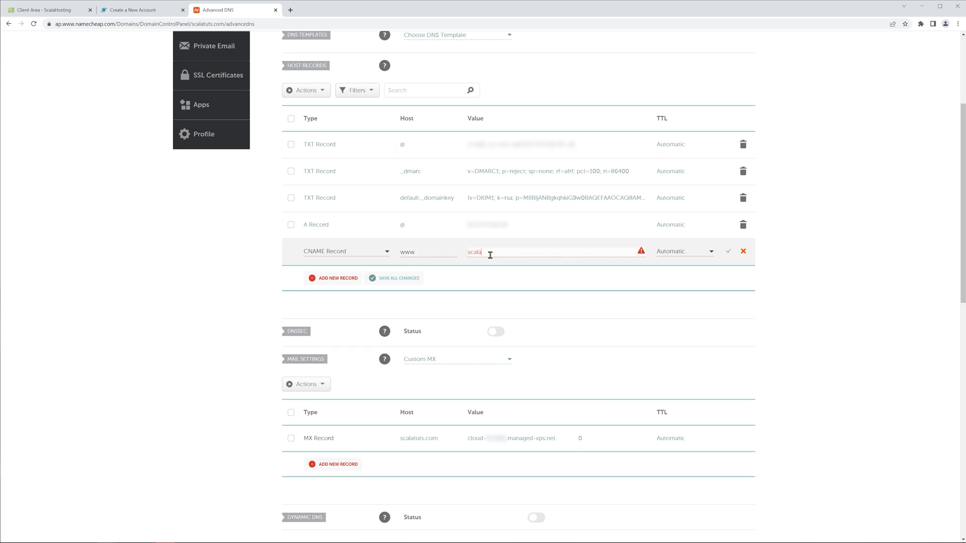
type("tuts.com")
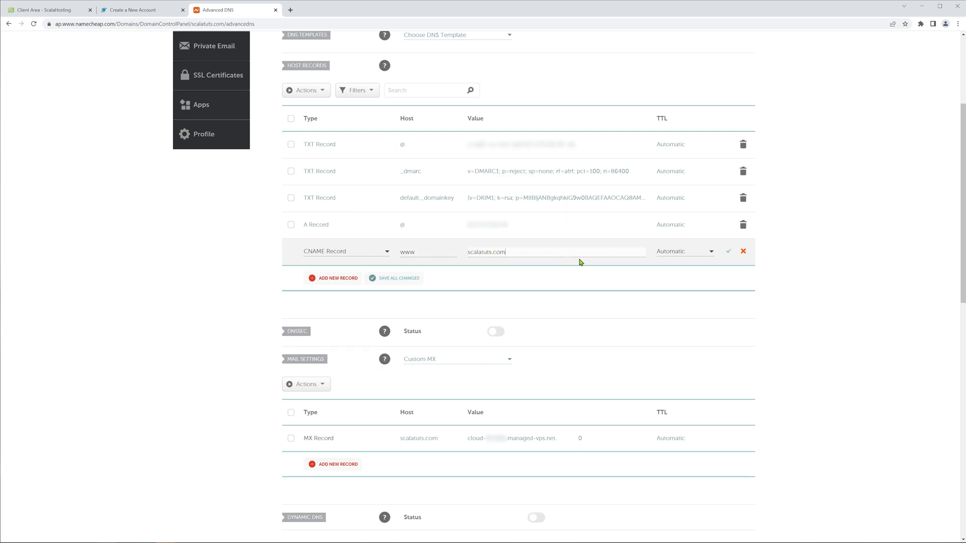
left_click(729, 250)
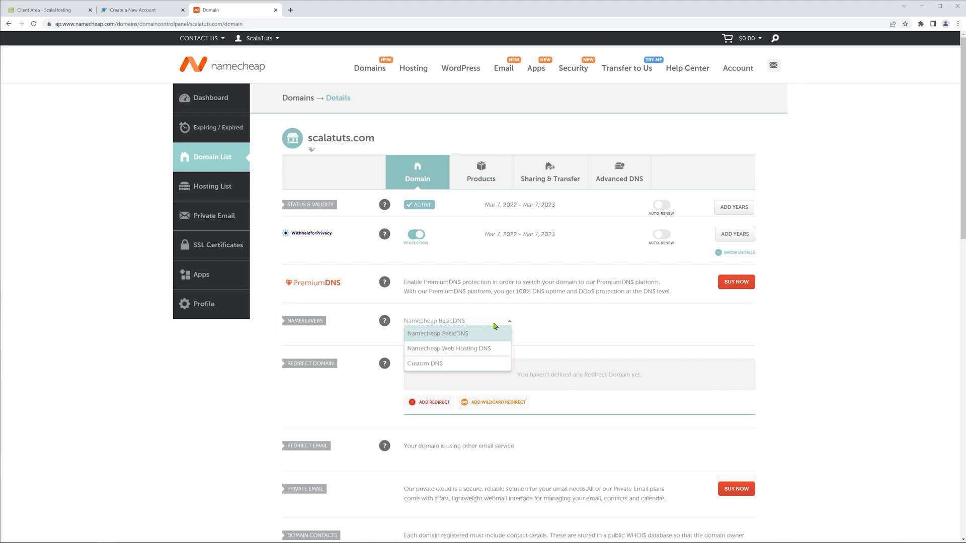
mouse_move(474, 364)
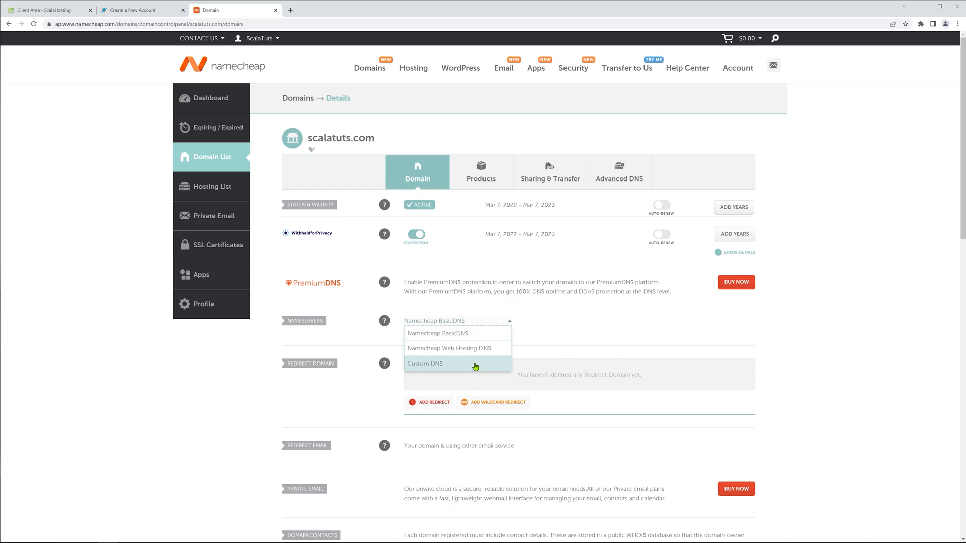
Set scalatuts.com to Custom DNS using SPanel's ns1 and ns2 nameservers, and save
left_click(424, 363)
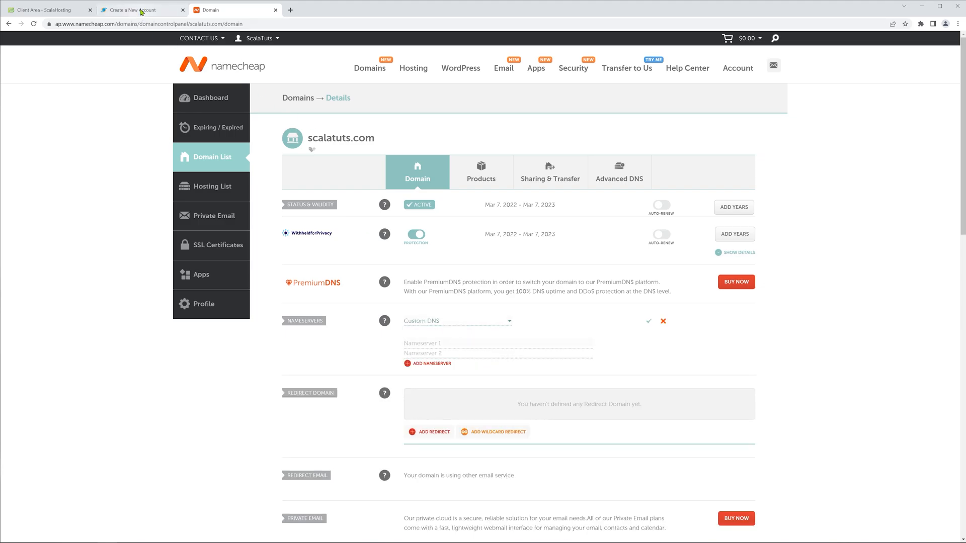
left_click(141, 10)
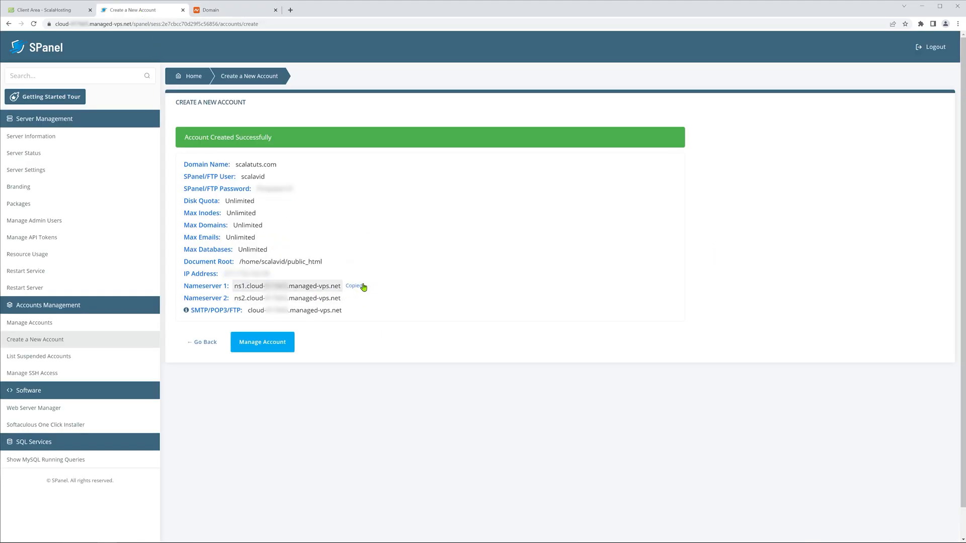
right_click(422, 352)
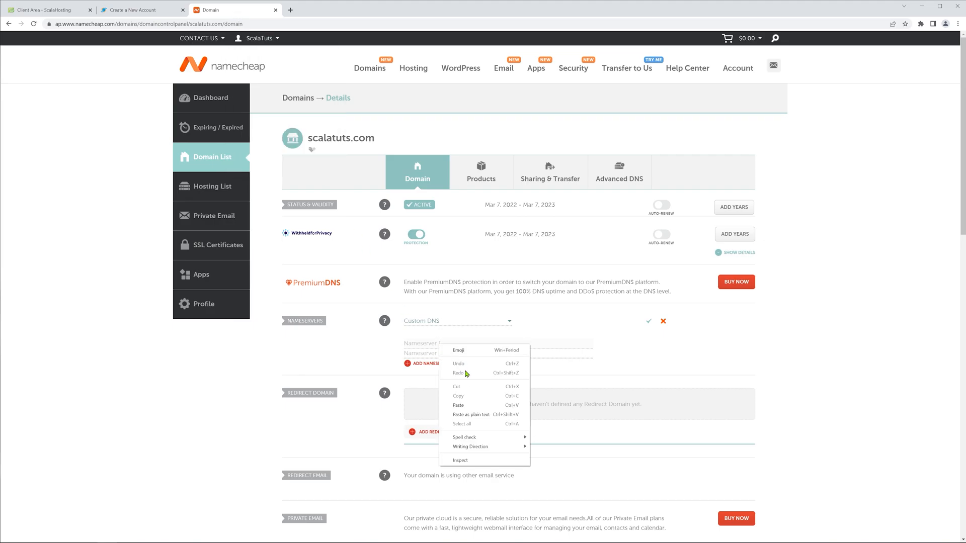
left_click(459, 405)
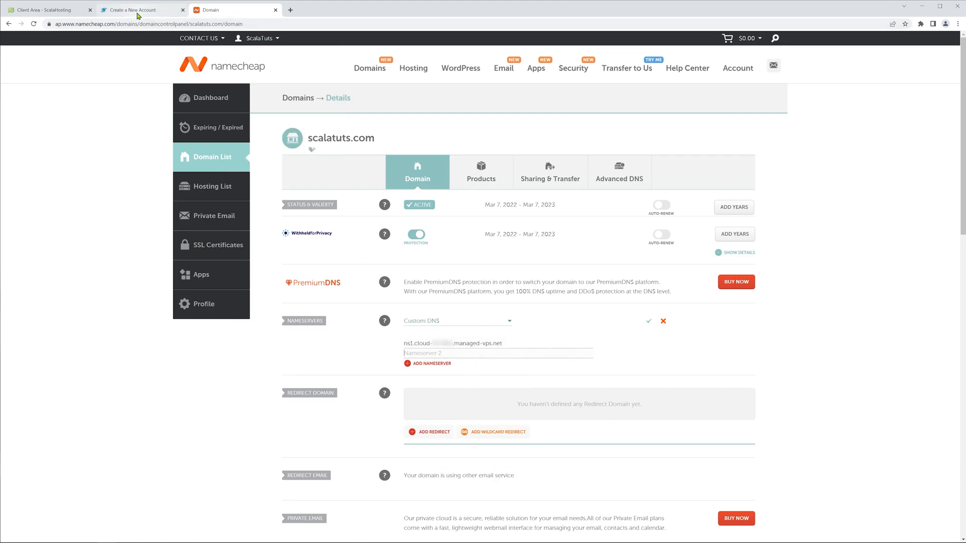
left_click(140, 10)
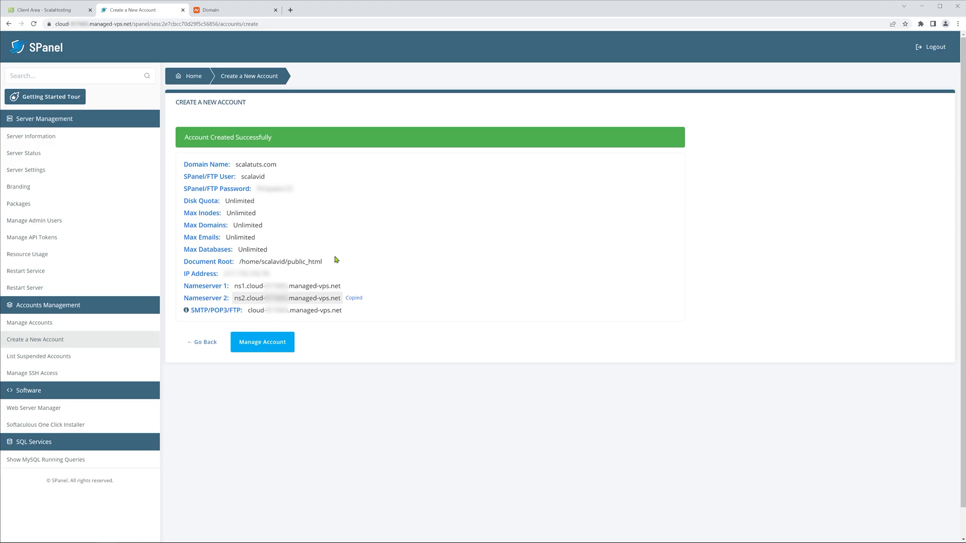
right_click(431, 353)
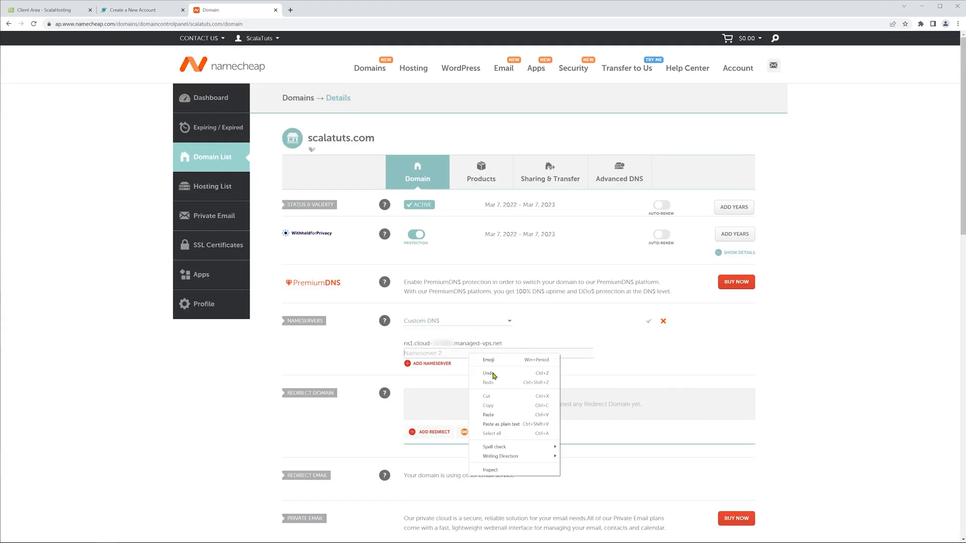
left_click(488, 415)
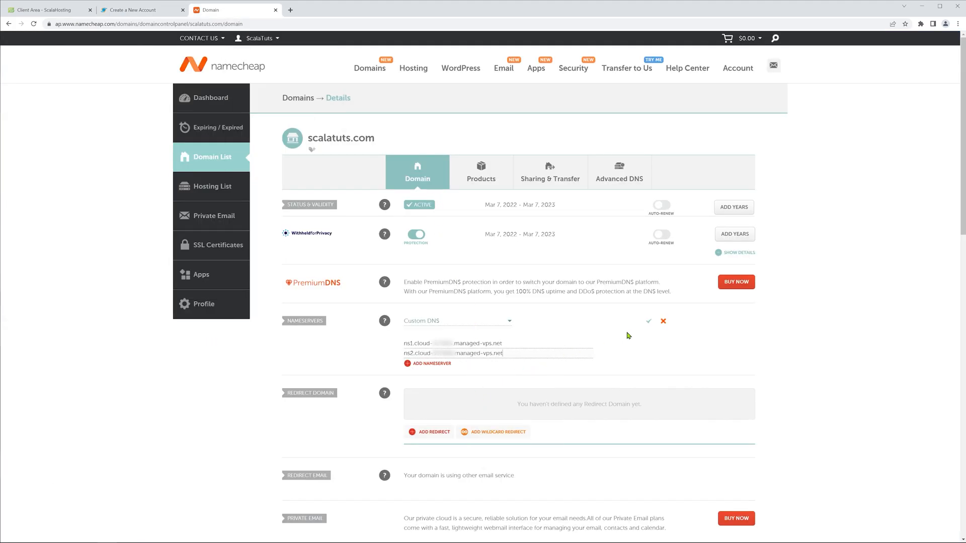
left_click(648, 321)
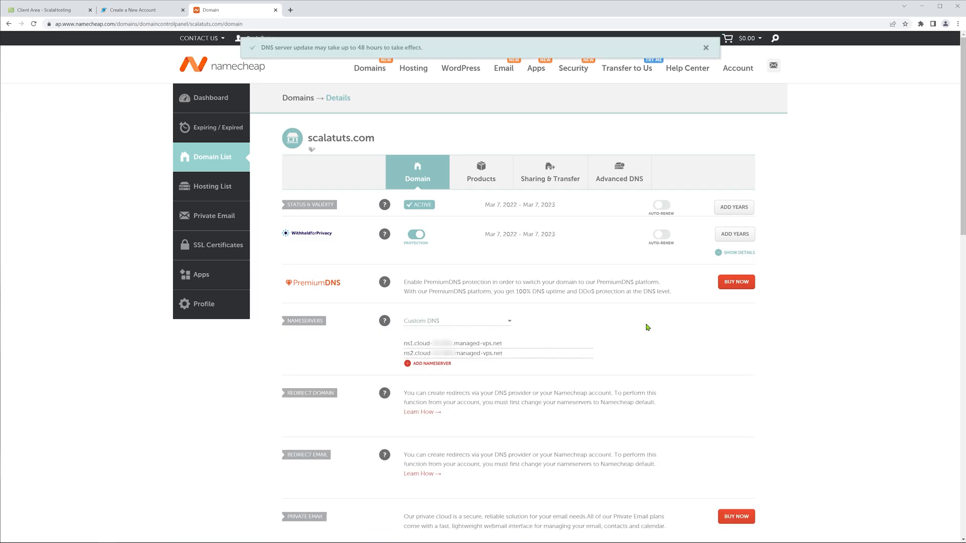
left_click(706, 49)
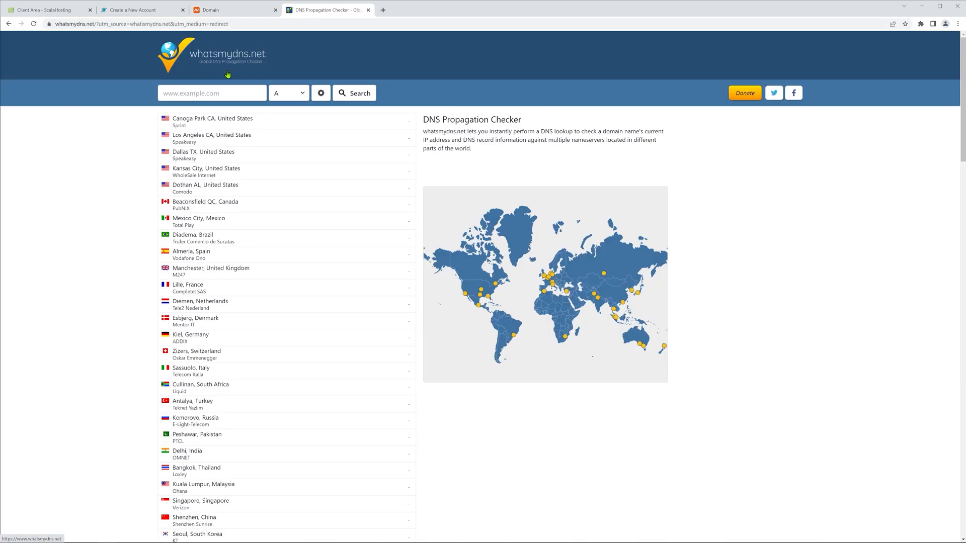
Run a whatsmydns.net A-record propagation lookup for scalatuts.com
type("scalatuts.com")
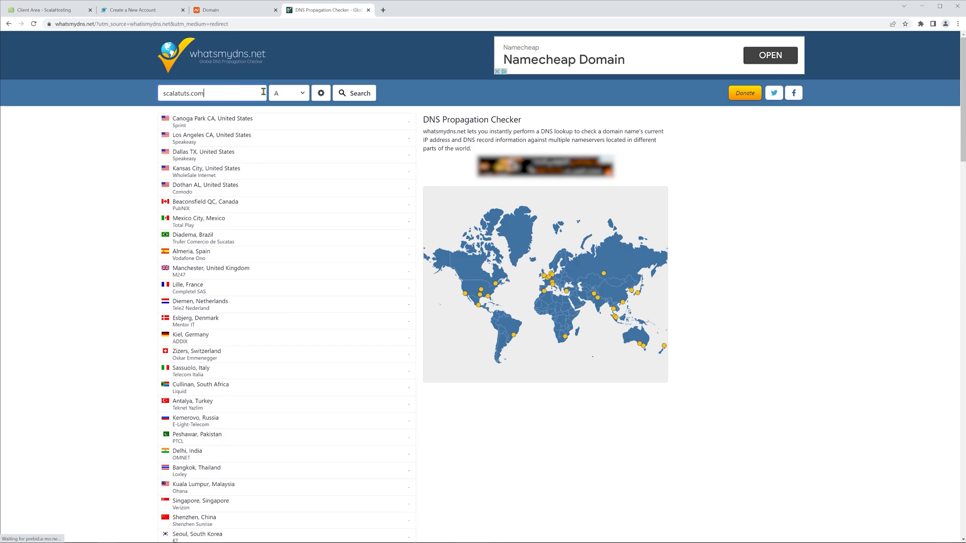
left_click(354, 93)
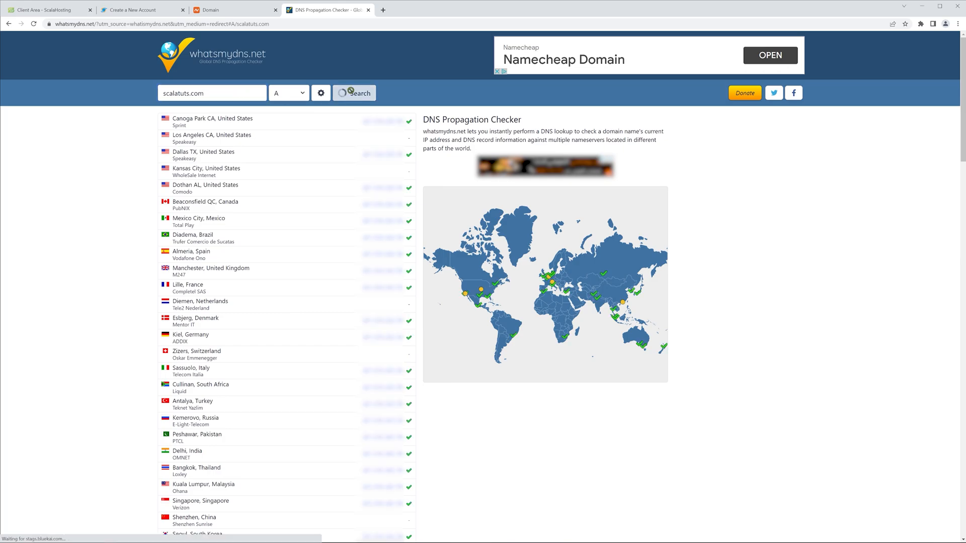
left_click(142, 10)
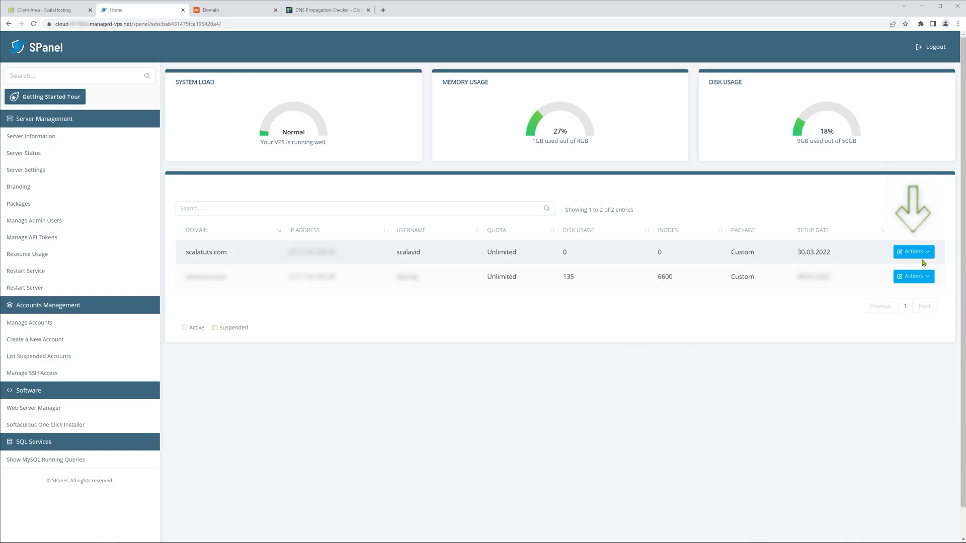
Manage the scalatuts.com account and install WordPress with an admin user
left_click(912, 252)
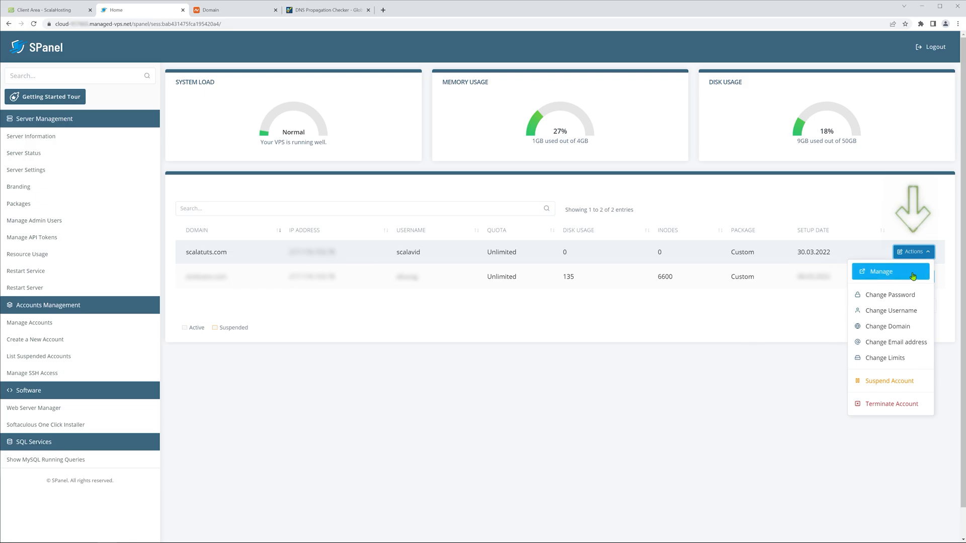
left_click(882, 271)
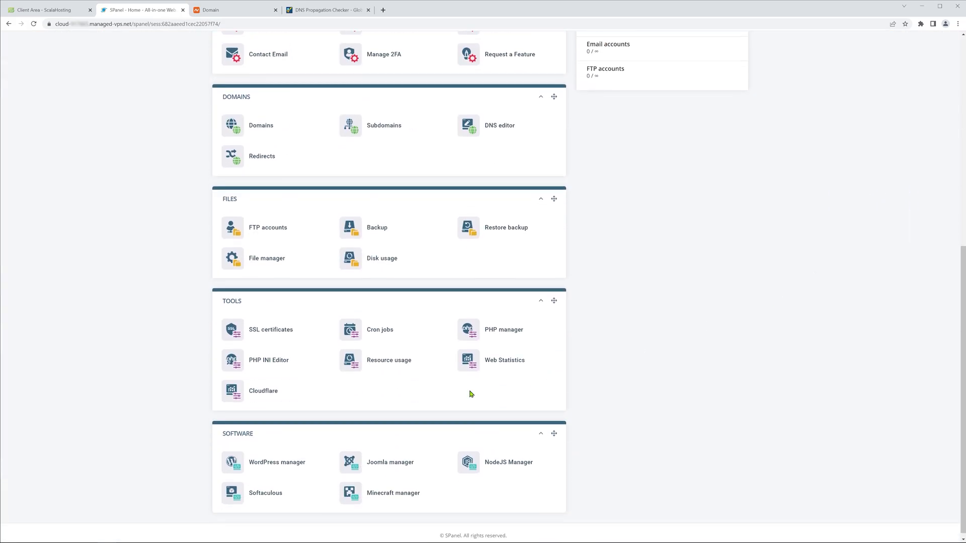
left_click(277, 462)
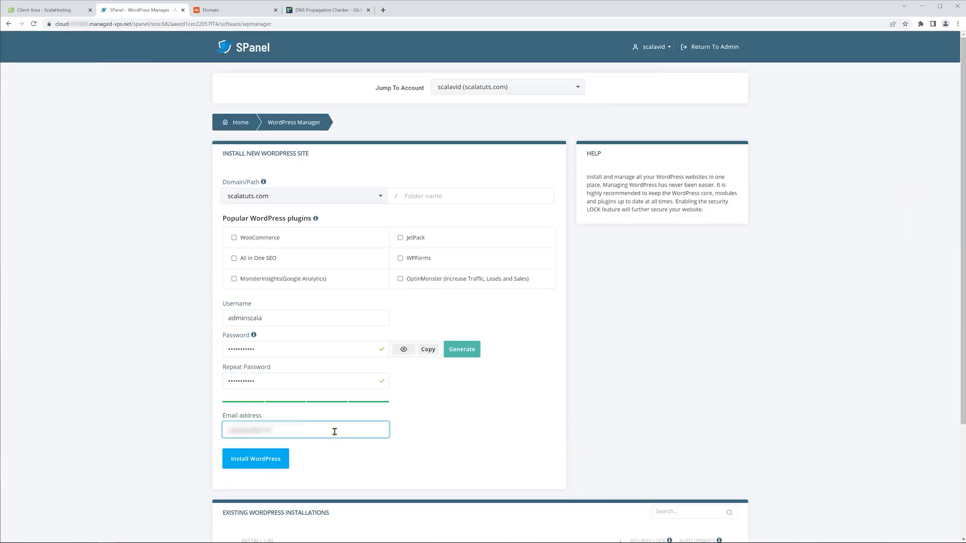
left_click(475, 10)
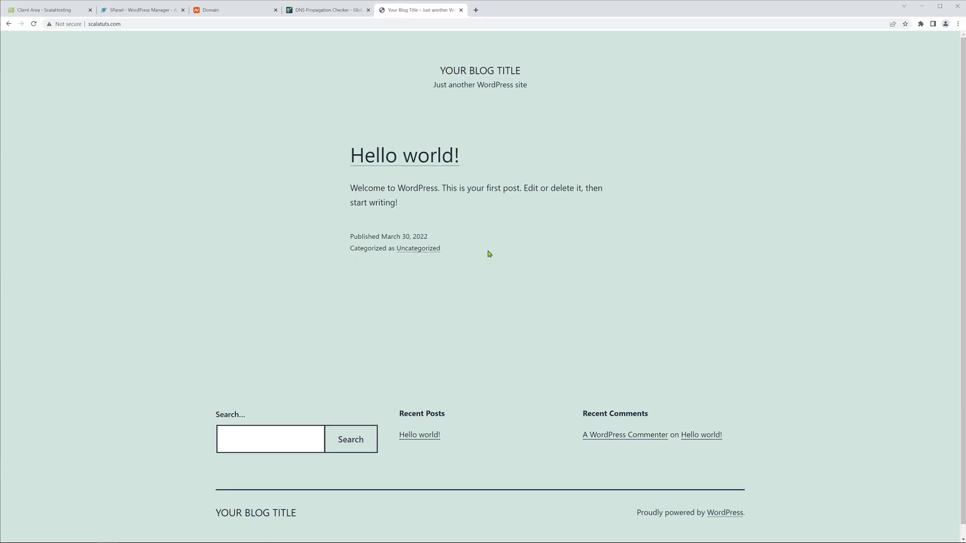
View the new scalatuts.com Hello world page, then return to the SPanel tab
left_click(64, 25)
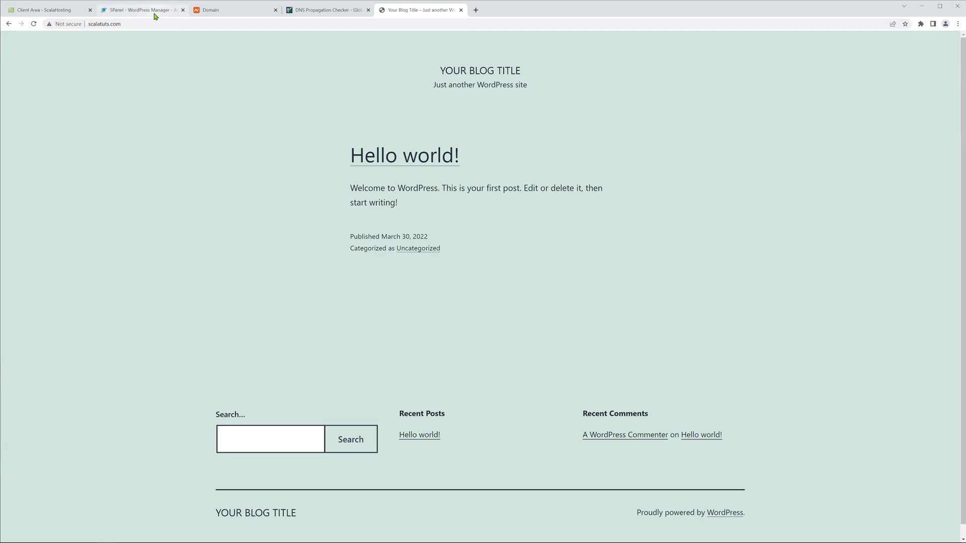
left_click(142, 9)
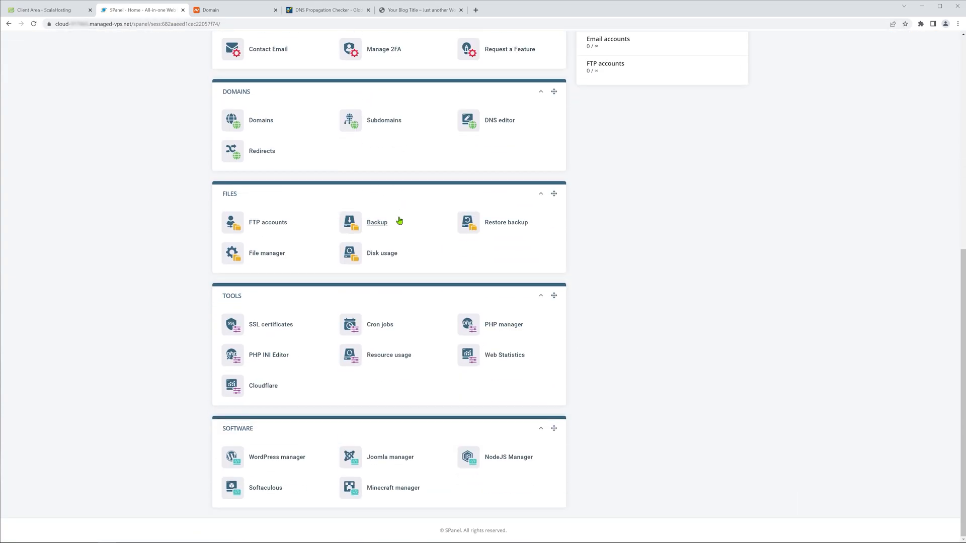
Install a free Let's Encrypt certificate for scalatuts.com from SSL certificates
left_click(269, 324)
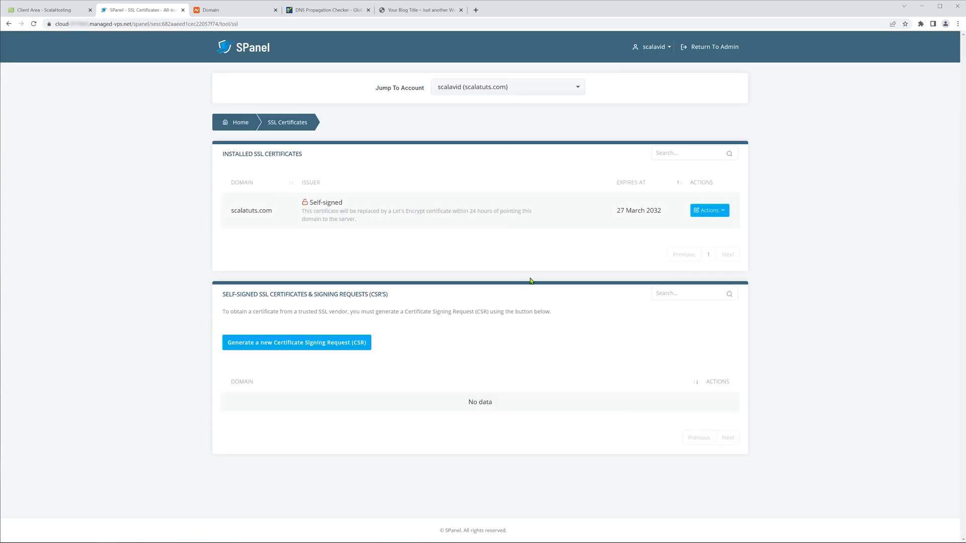
left_click(709, 210)
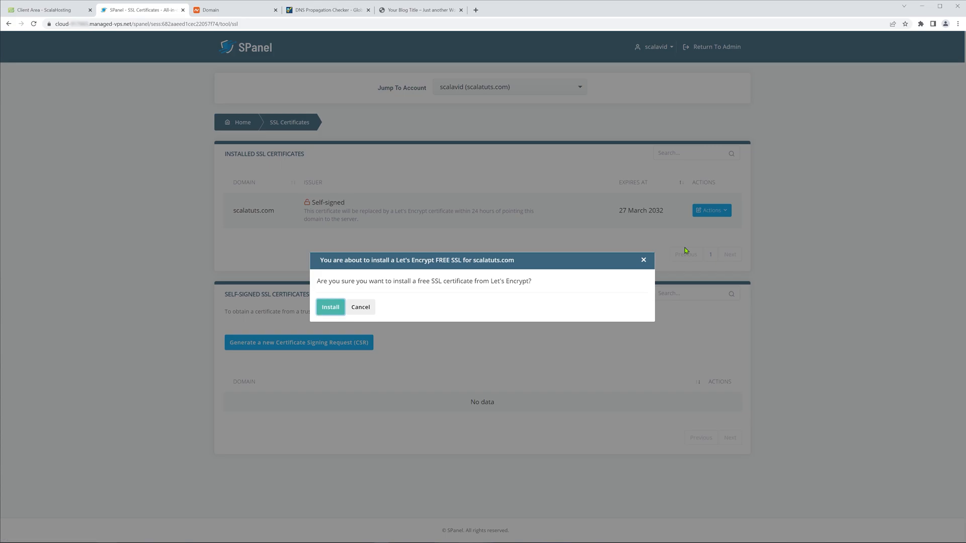
left_click(330, 307)
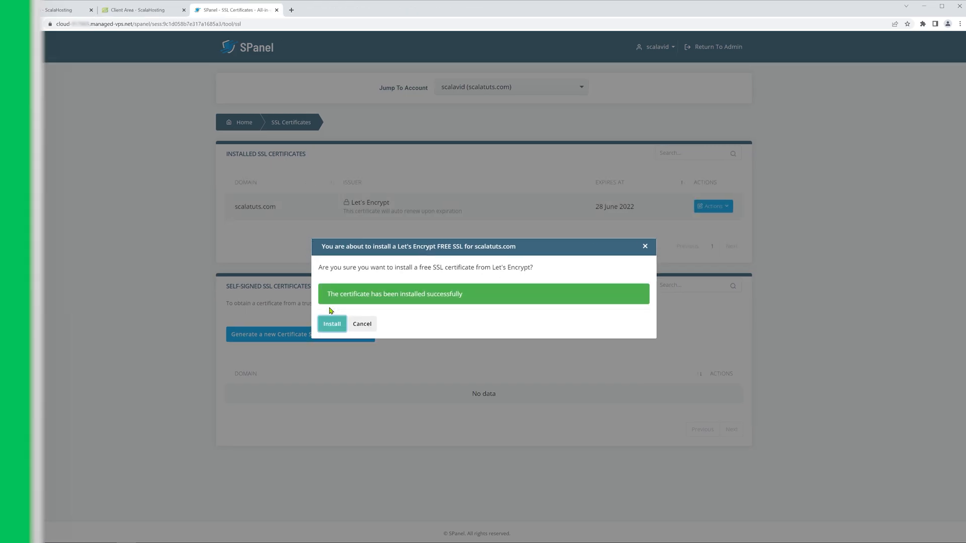